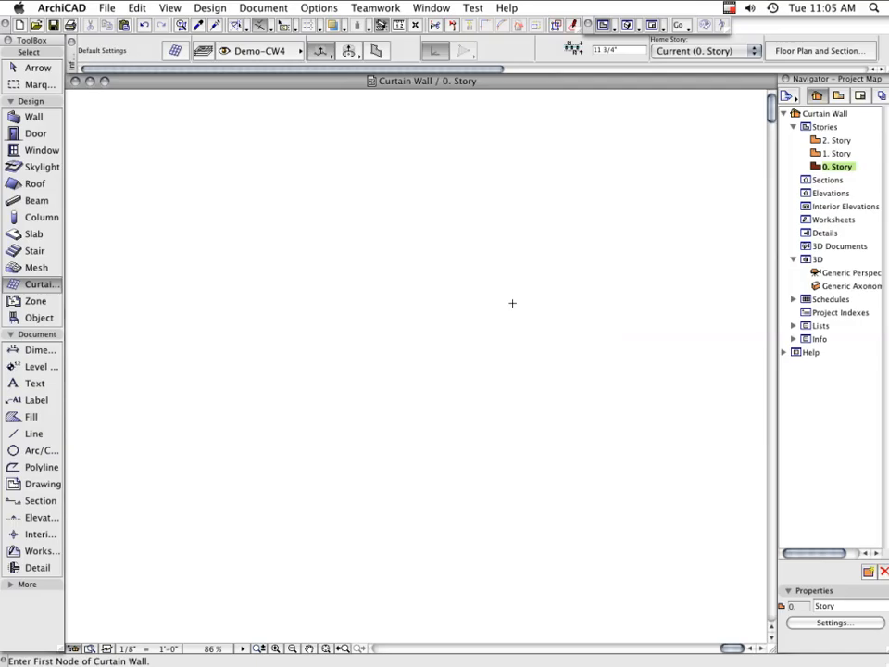
pyautogui.moveTo(59, 289)
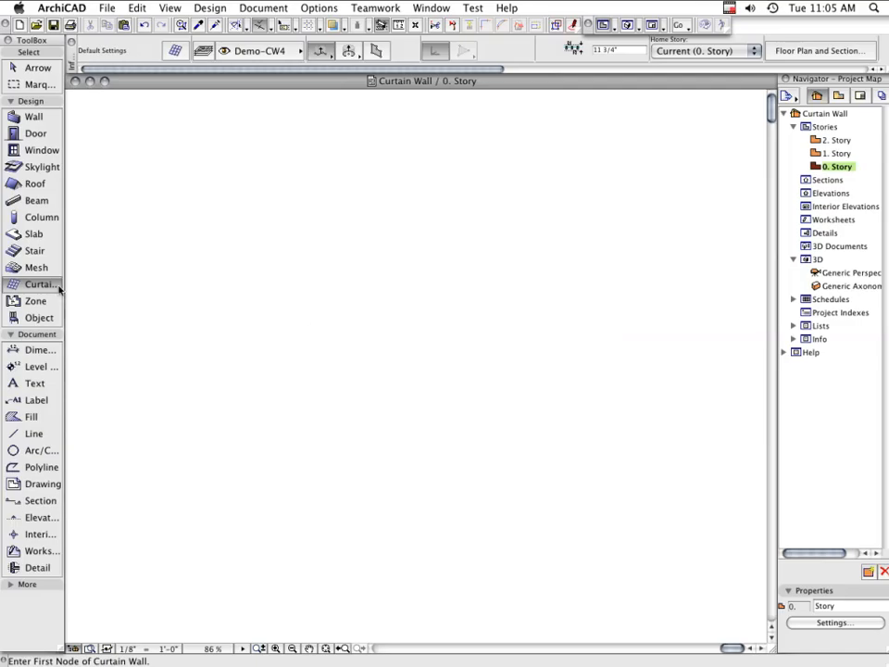
pyautogui.moveTo(40, 286)
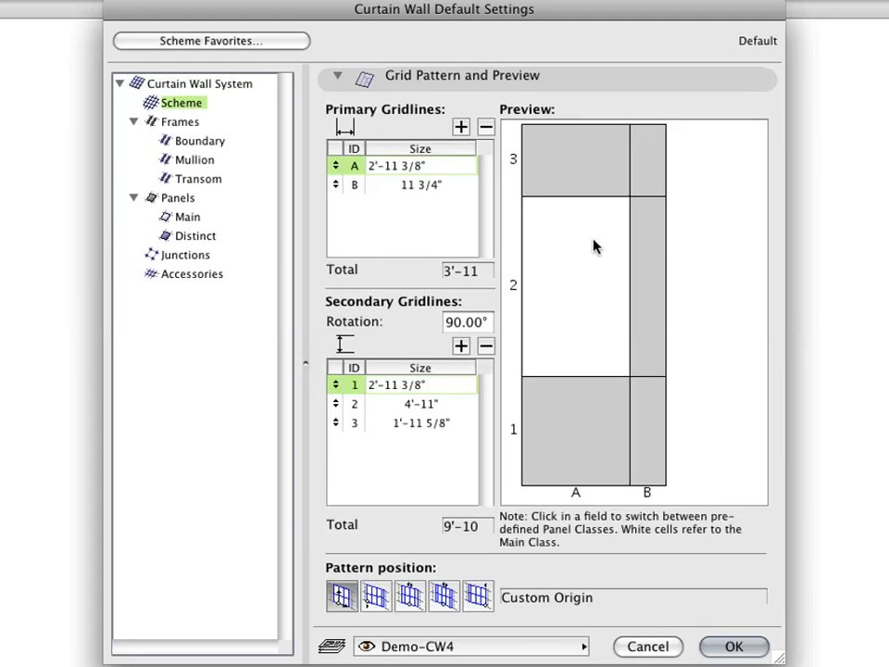
# Review the transom frame settings: butt-glazed stainless-steel profile, and the distinct panel settings.
pyautogui.click(200, 178)
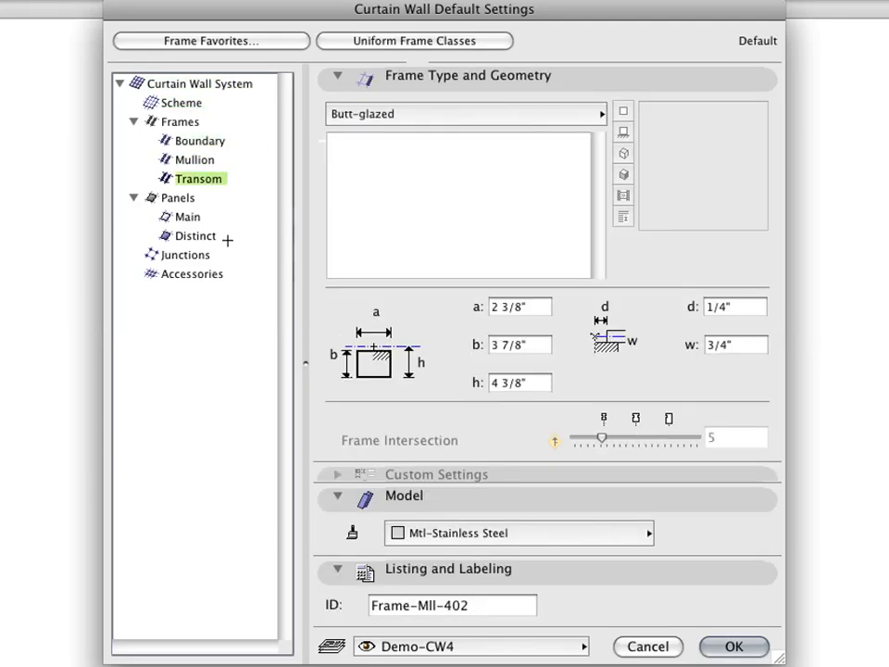
pyautogui.click(734, 645)
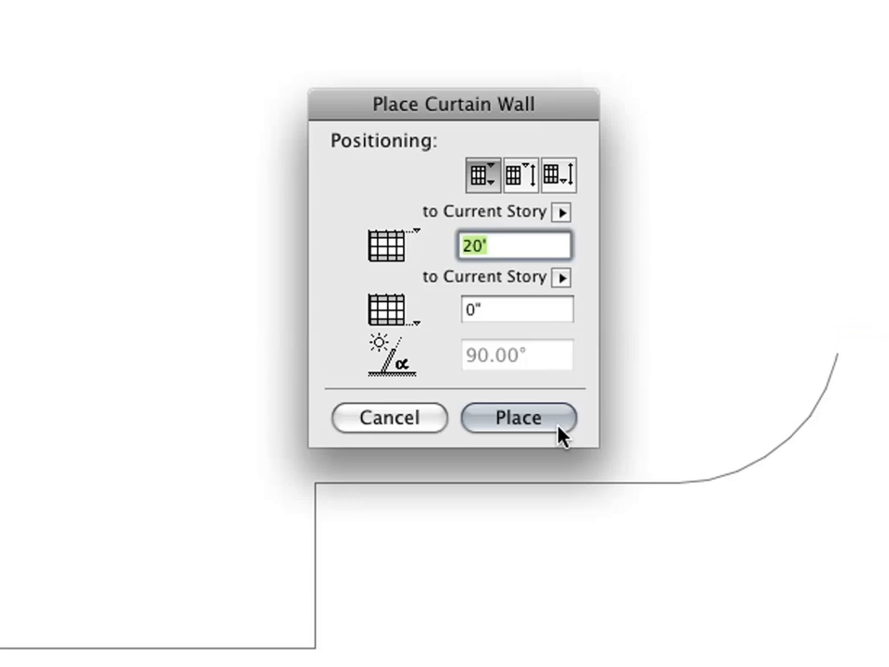
# Place the traced curtain wall outline with a 20' height on the current story.
pyautogui.click(519, 419)
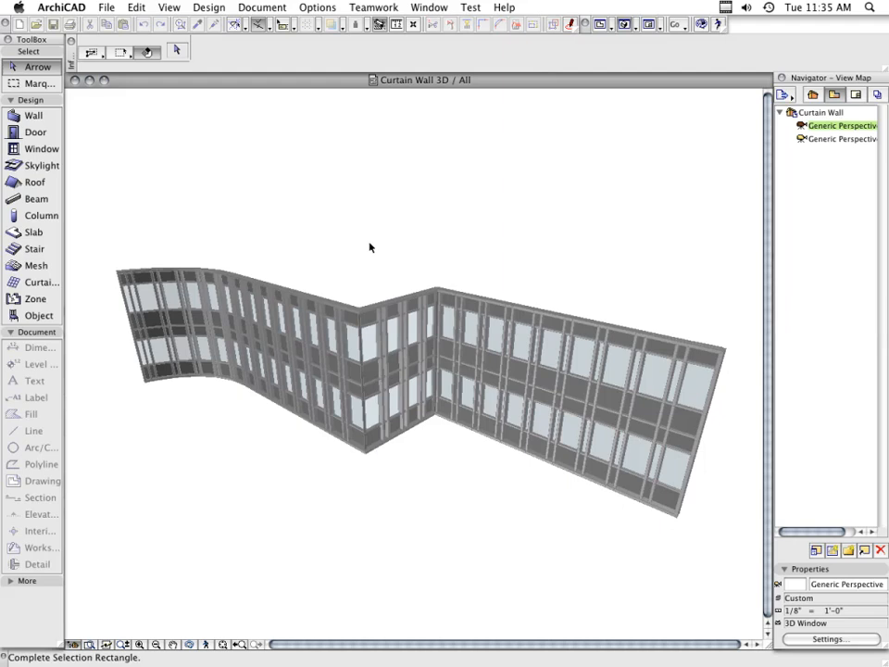
# Select the placed curtain wall in 3D and enter its edit mode.
pyautogui.click(430, 392)
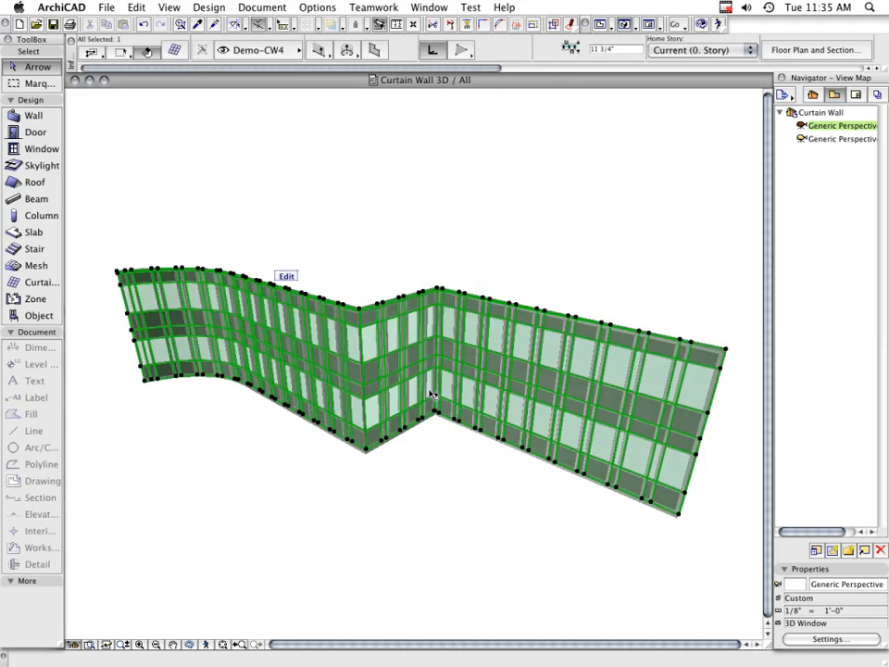
pyautogui.click(286, 276)
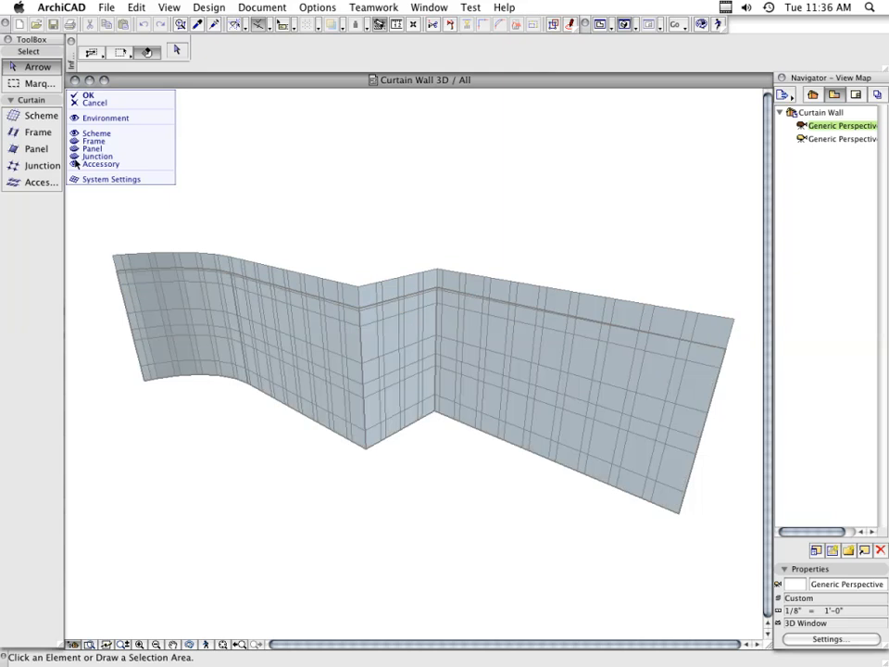
# Assign a new surface material to the middle-band spandrel panels of the left wing.
pyautogui.click(186, 315)
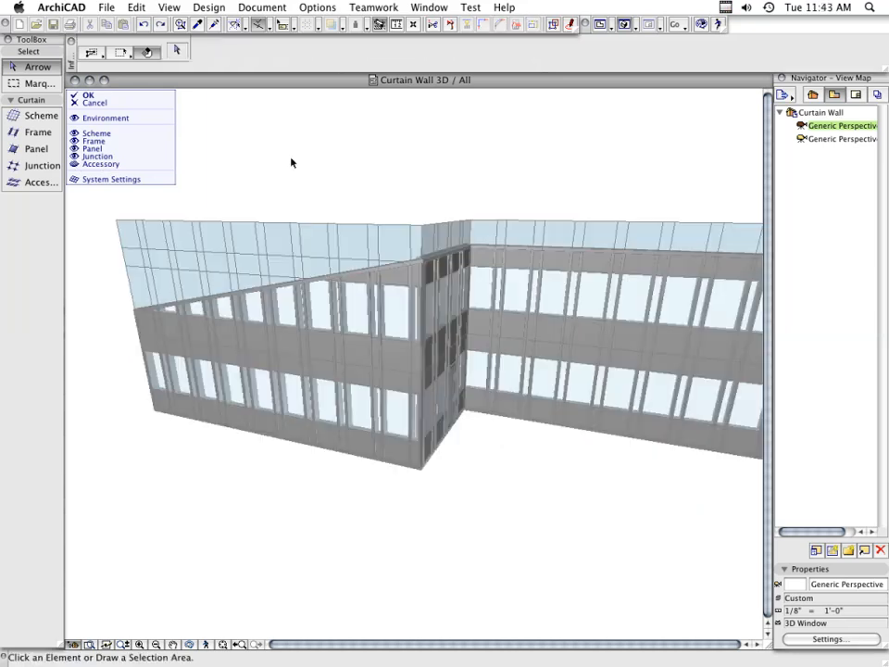
pyautogui.click(318, 345)
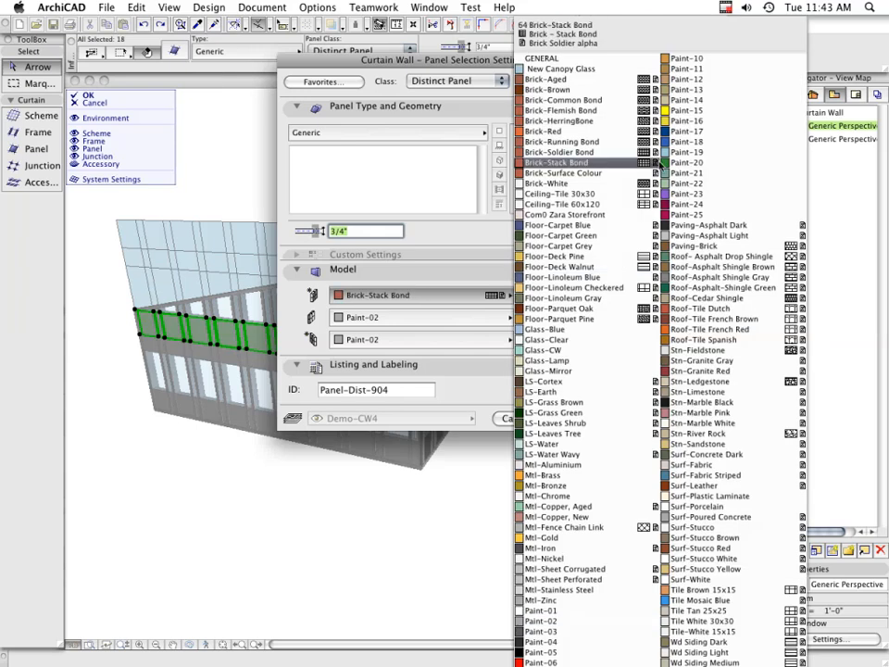
pyautogui.click(88, 96)
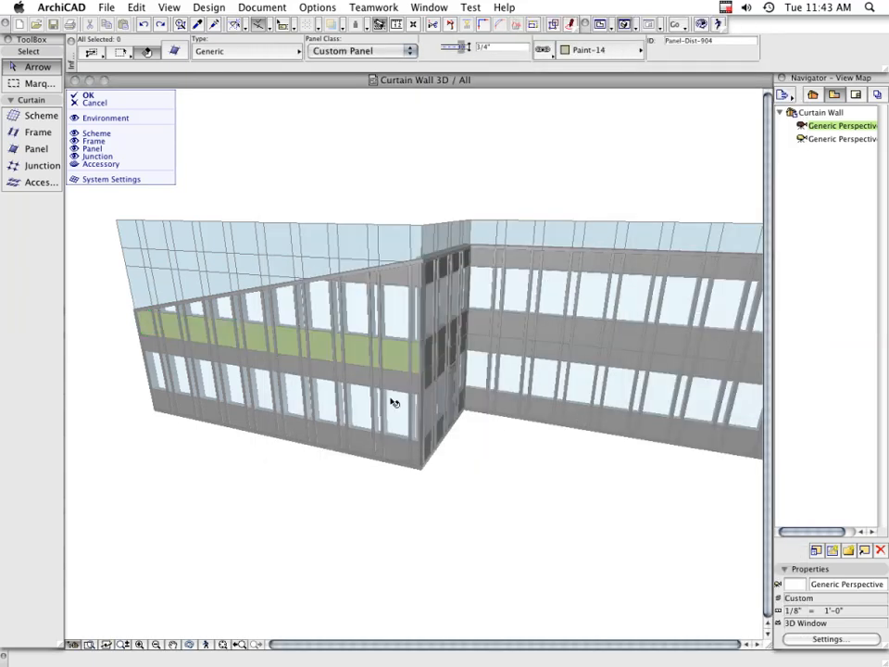
pyautogui.click(355, 374)
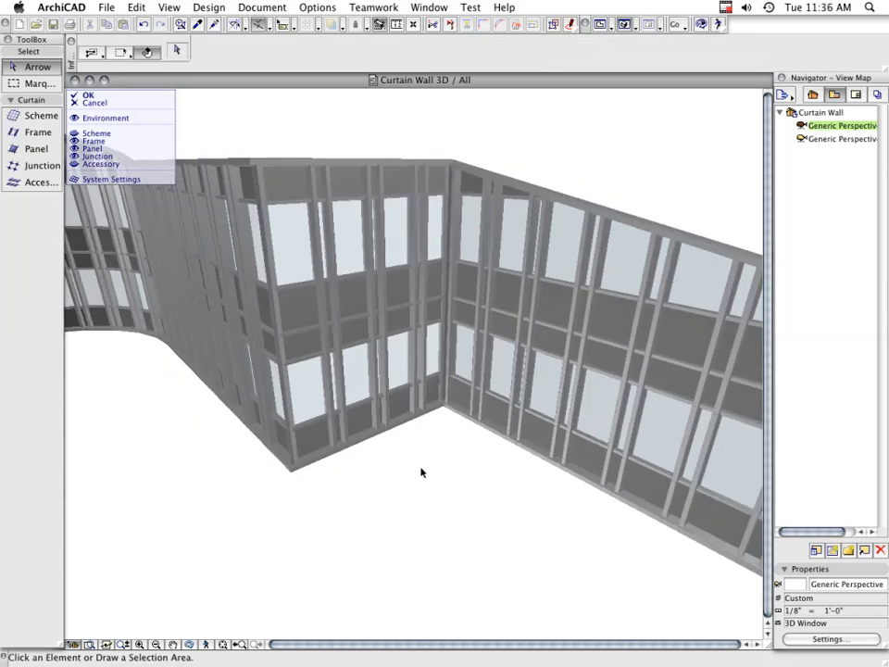
# Select the ground-floor panel near the inner corner to become a cw door panel.
pyautogui.click(356, 404)
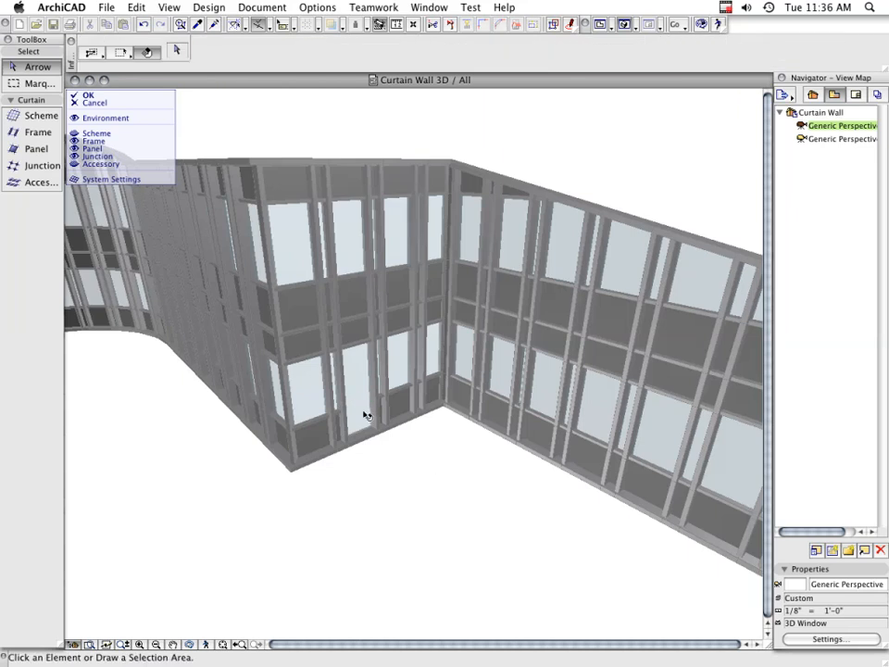
pyautogui.click(352, 389)
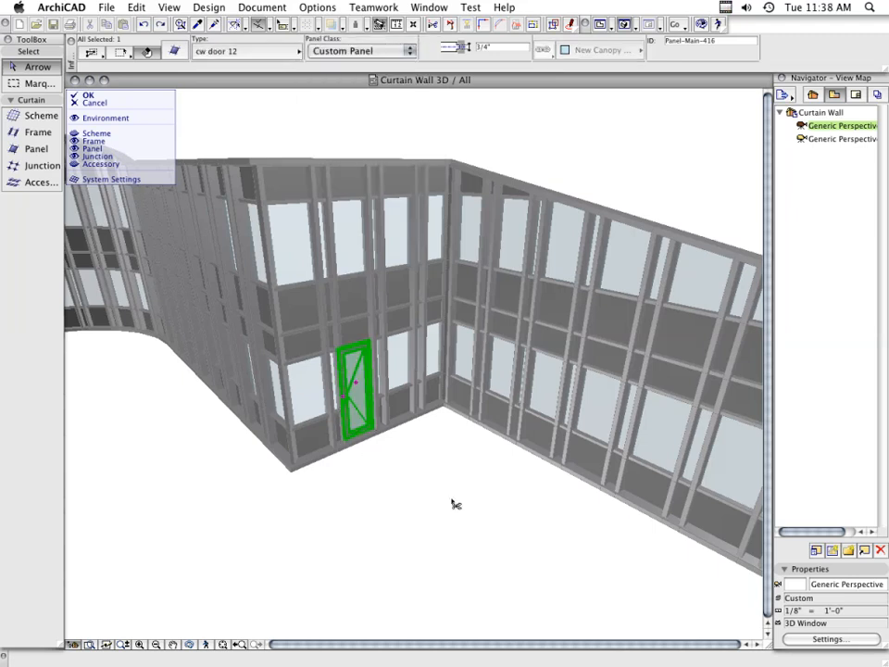
pyautogui.moveTo(406, 493)
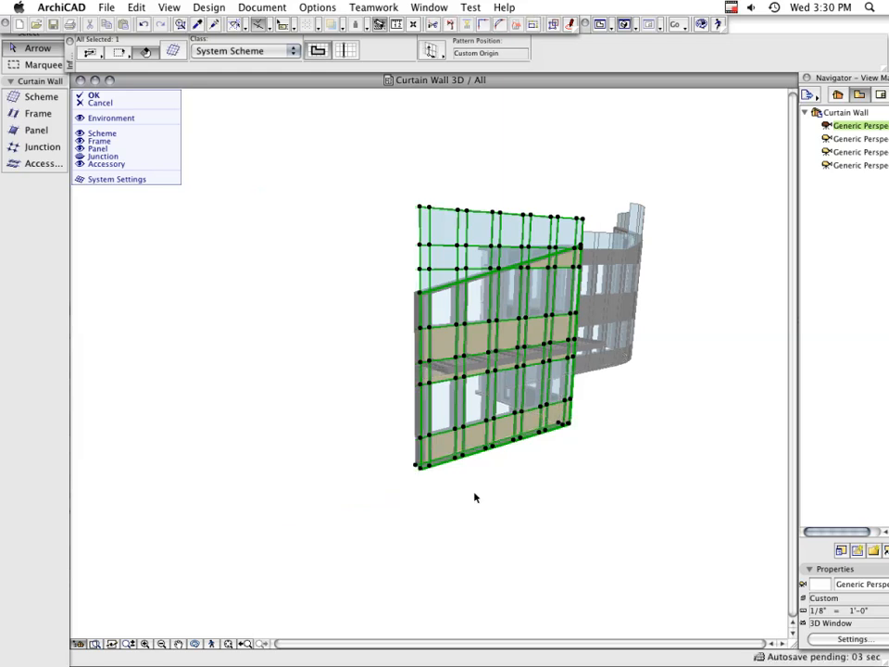
# Deselect the curtain wall to view the finished curved facade with canopy and spandrels.
pyautogui.click(93, 96)
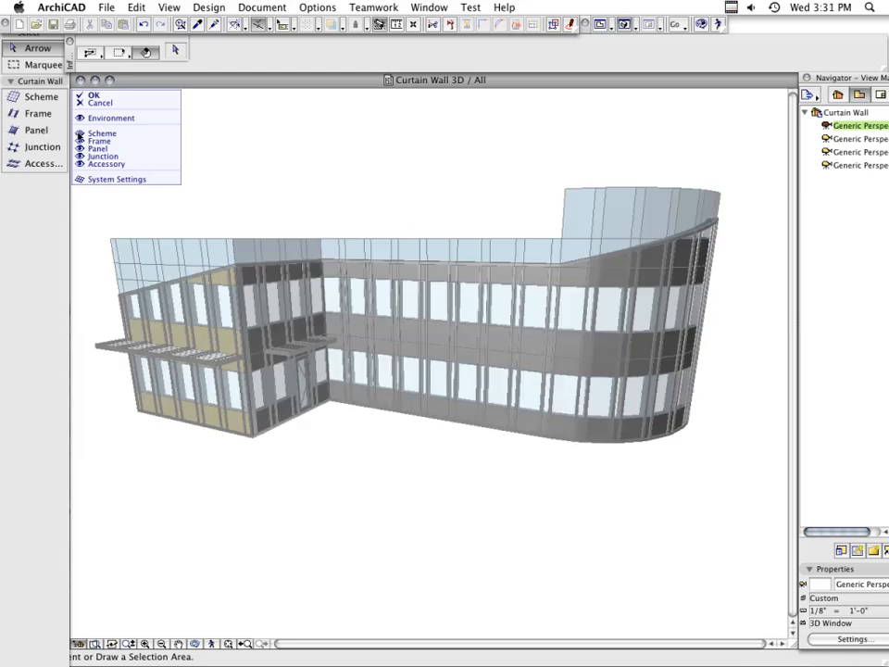